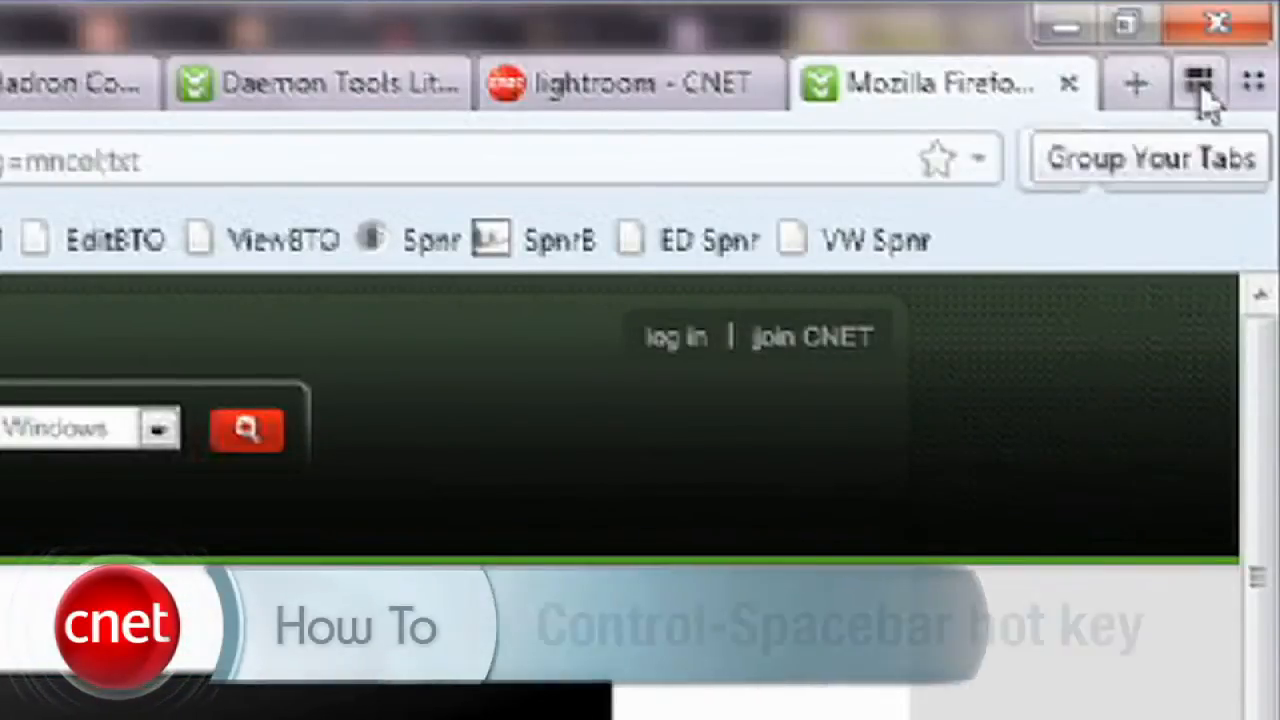
- Enter the Panorama overview from the Group Your Tabs button
{"action": "left_click", "coordinate": [1198, 84]}
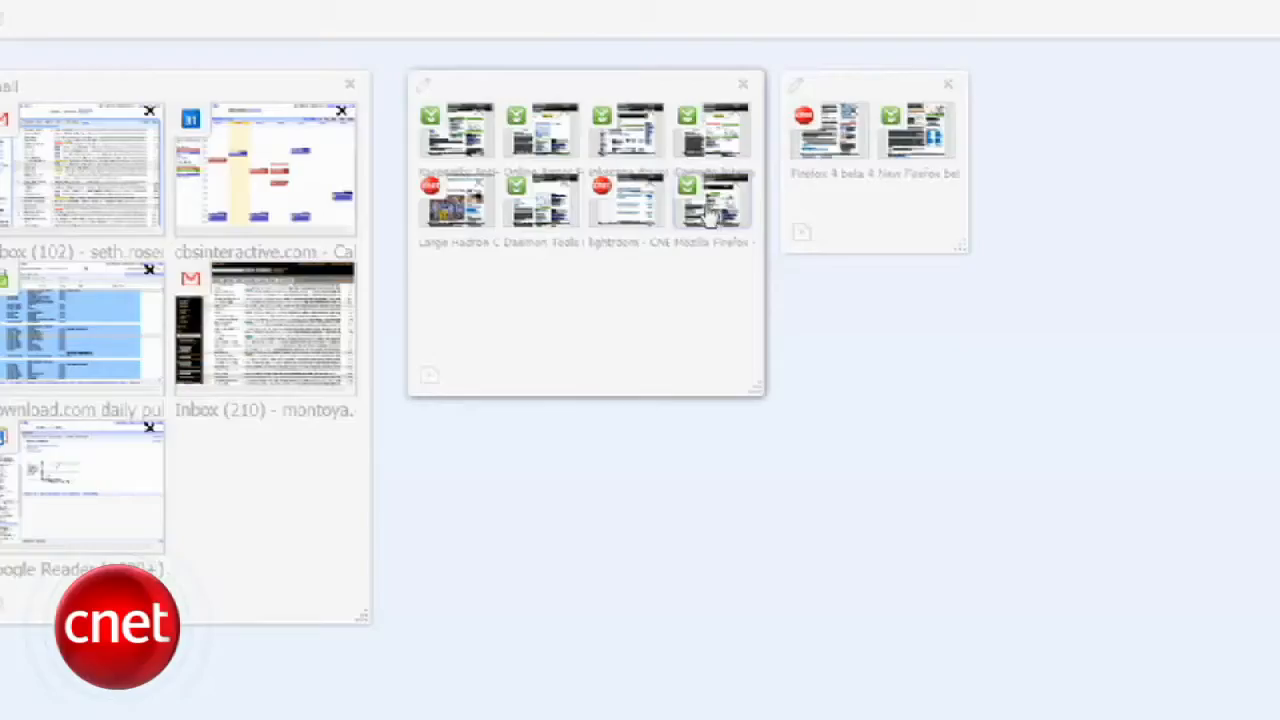
- Drag three tabs, including lightroom - CNET, into a new group and enlarge it
{"action": "left_click_drag", "start_coordinate": [712, 200], "coordinate": [1070, 180]}
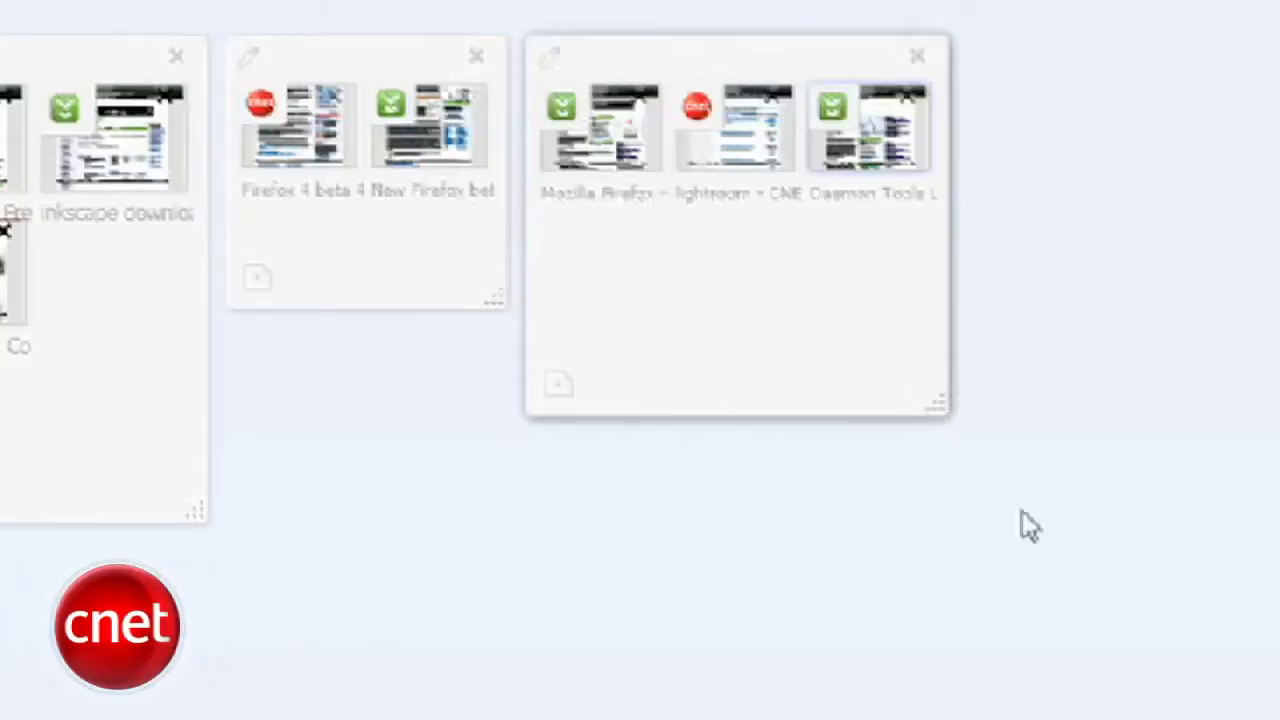
{"action": "left_click_drag", "start_coordinate": [936, 404], "coordinate": [1160, 640]}
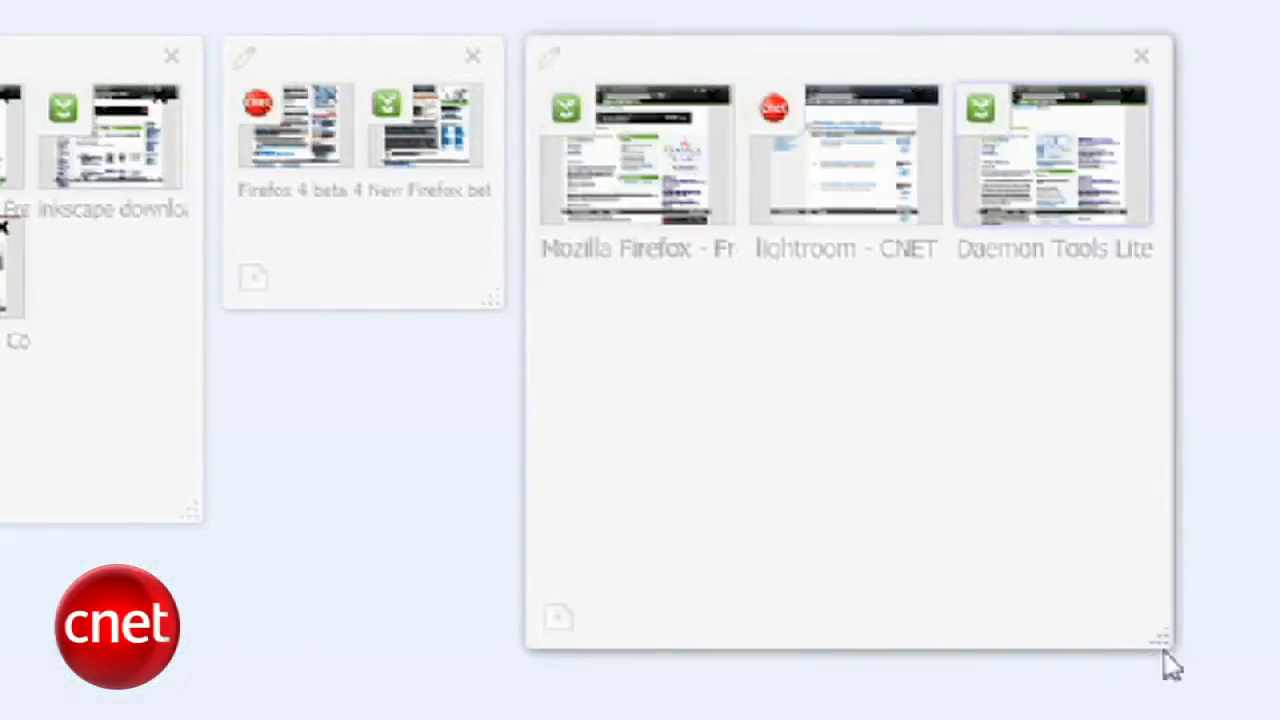
{"action": "left_click", "coordinate": [636, 156]}
{"action": "type", "text": "Group Test 1"}
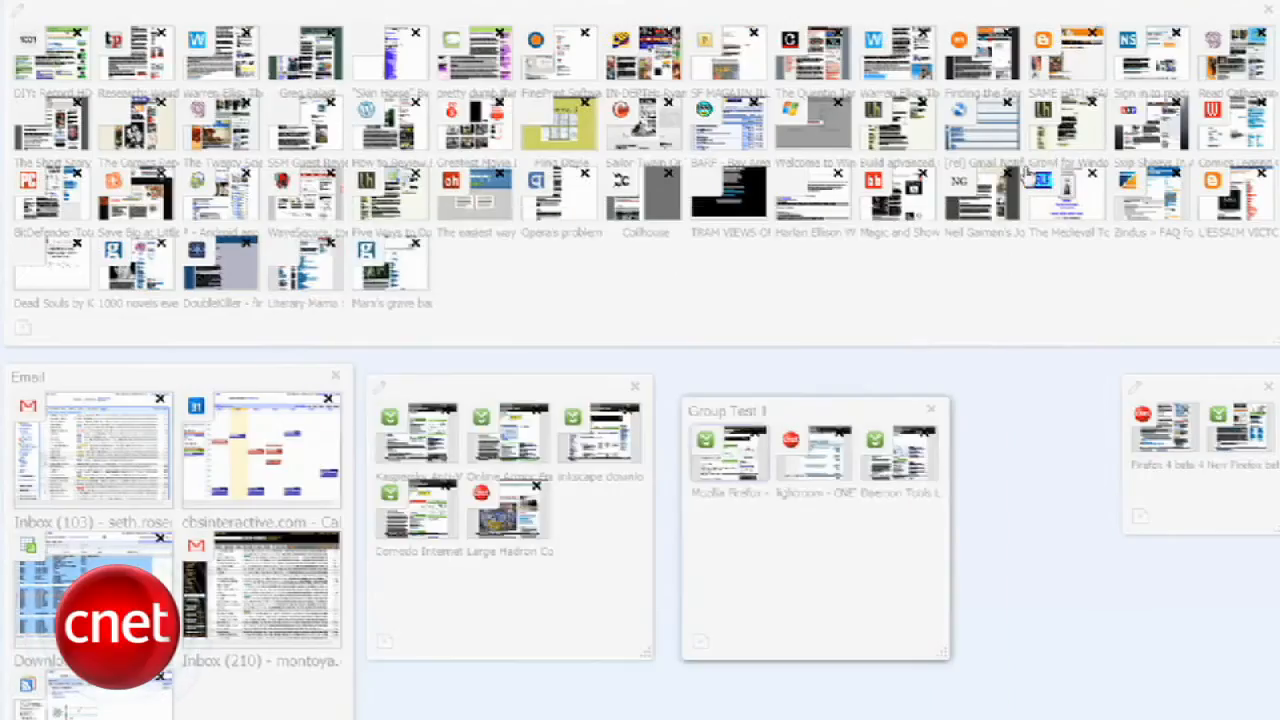
{"action": "mouse_move", "coordinate": [1004, 178]}
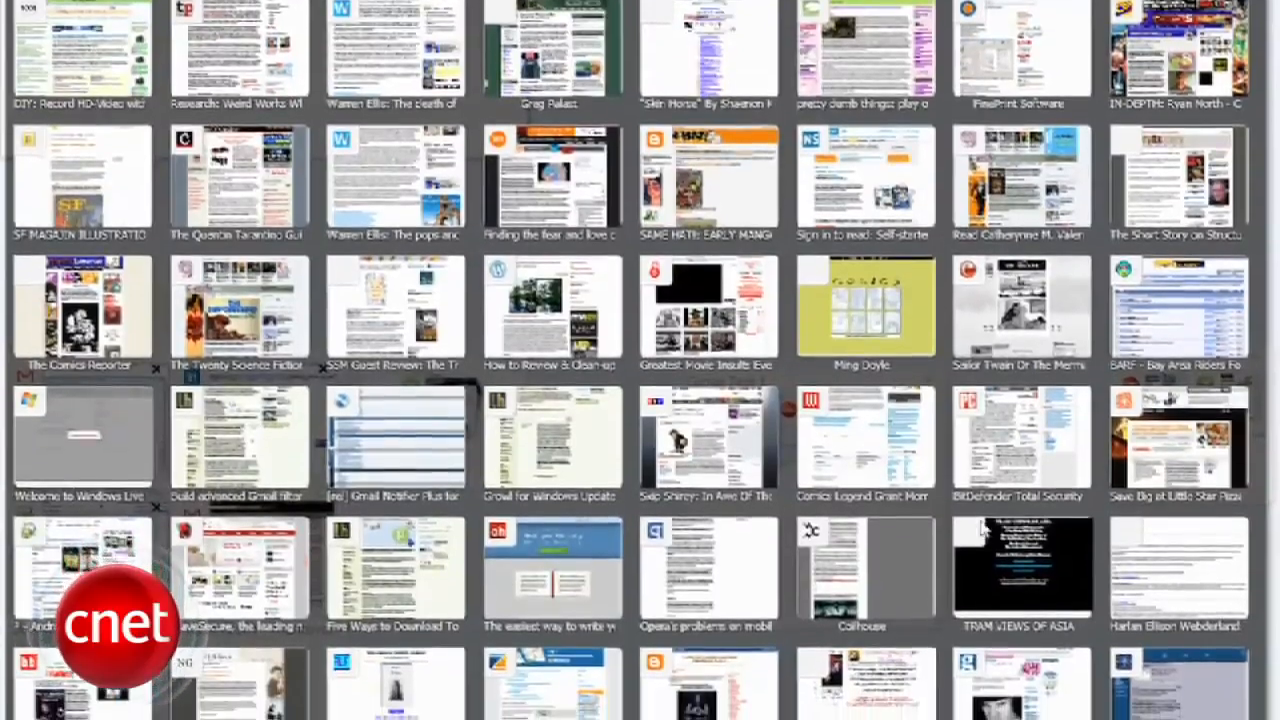
{"action": "scroll", "scroll_direction": "down", "scroll_amount": 3}
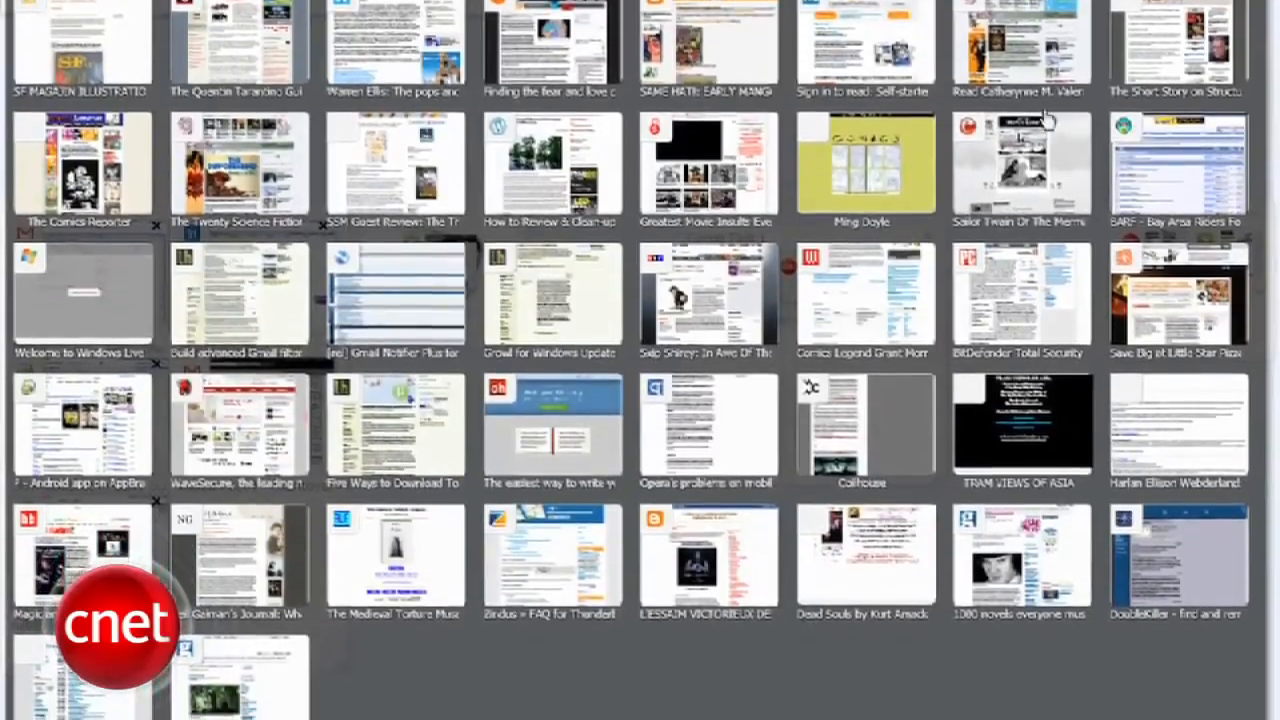
{"action": "scroll", "scroll_direction": "down", "scroll_amount": 3}
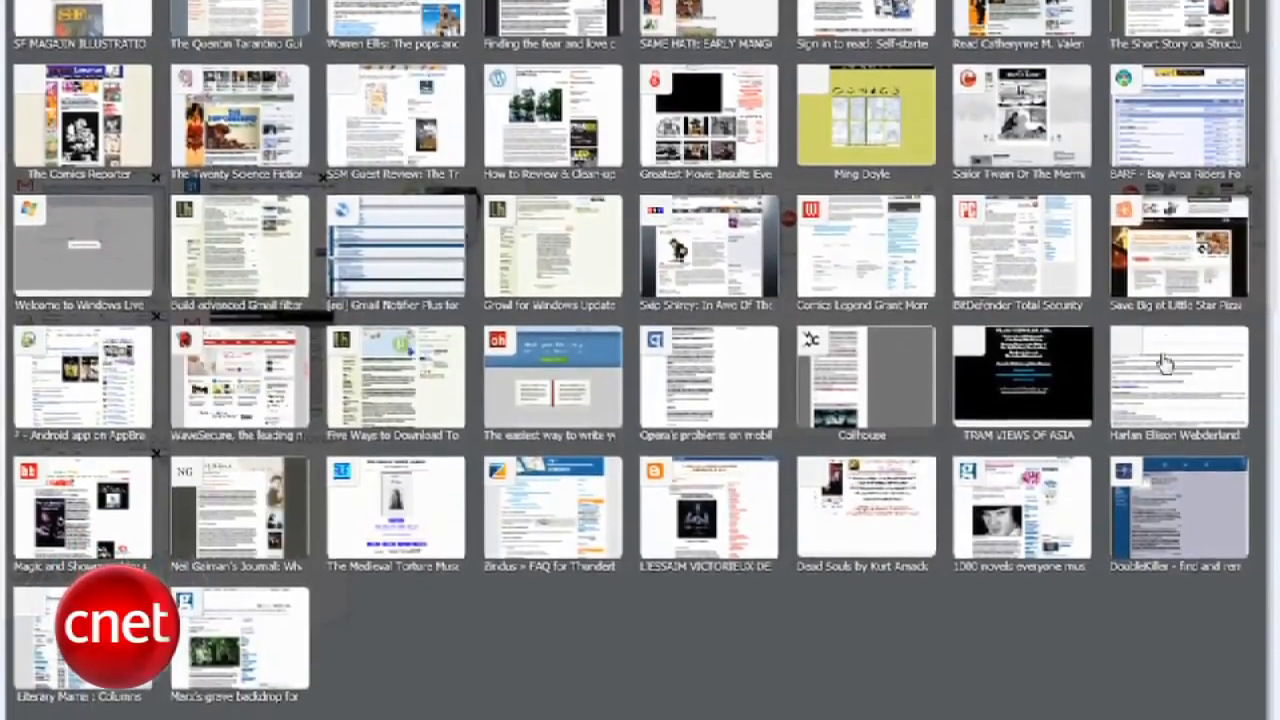